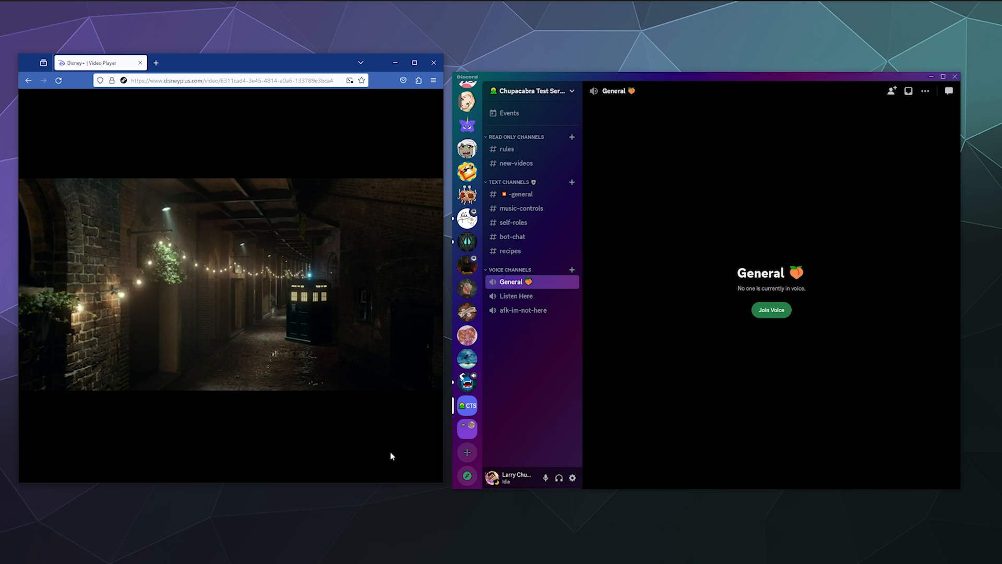
# Step: Open Discord User Settings from the gear icon, landing on My Account
pyautogui.click(770, 309)
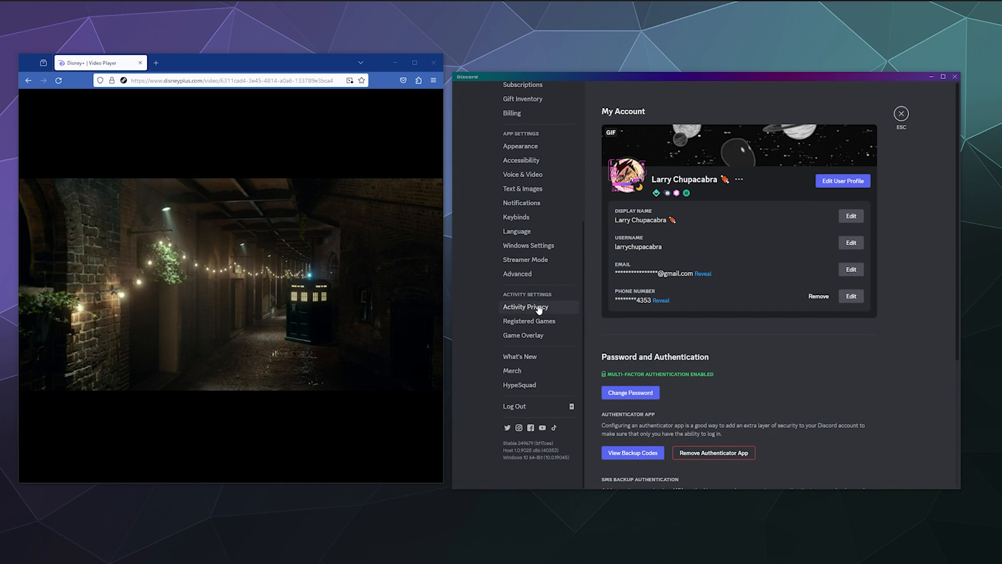
pyautogui.moveTo(528, 320)
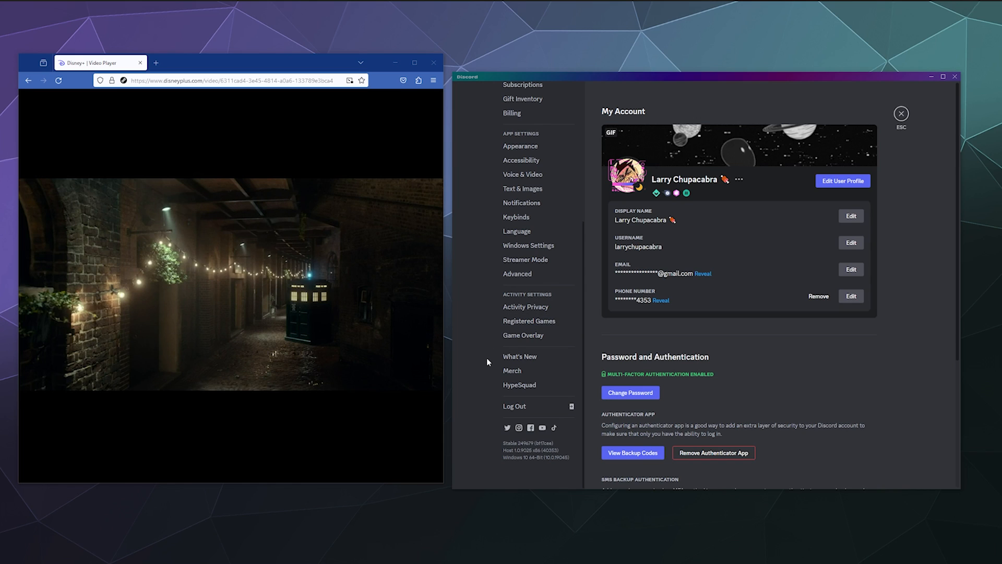
pyautogui.moveTo(528, 321)
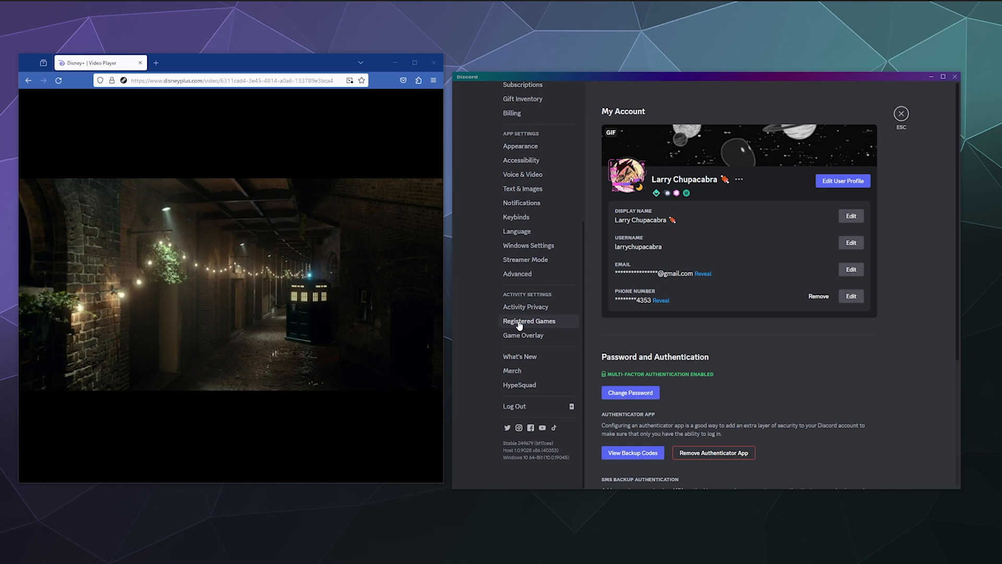
# Step: In Registered Games, add the Disney+ Video Player Firefox window by searching 'fire' so it shows as now playing
pyautogui.click(529, 321)
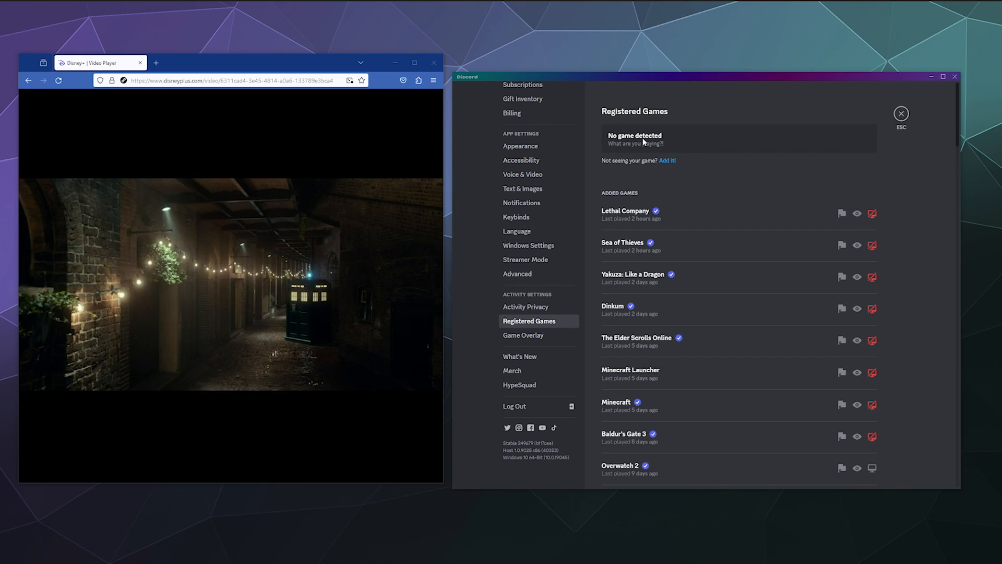
pyautogui.moveTo(644, 164)
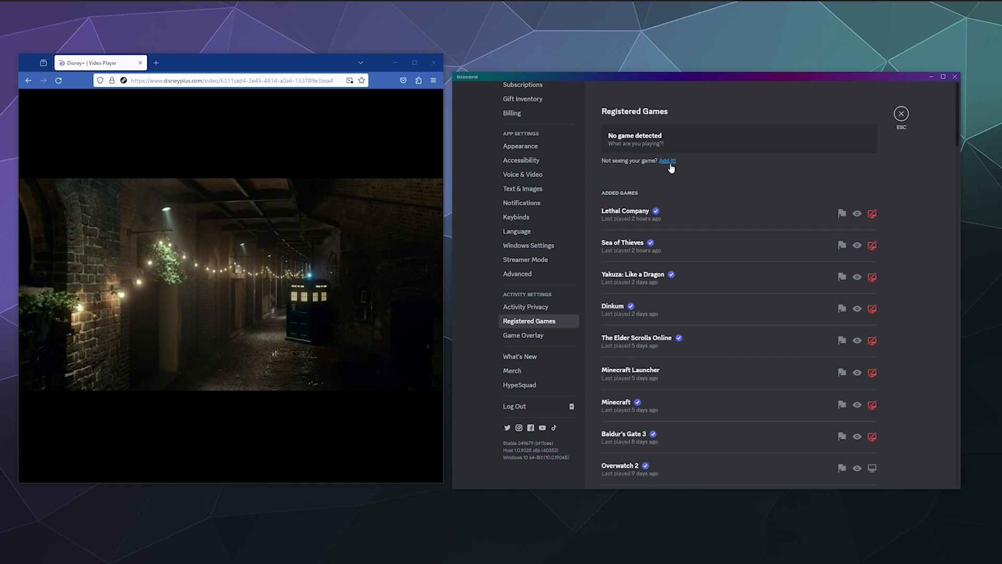
pyautogui.write('fire')
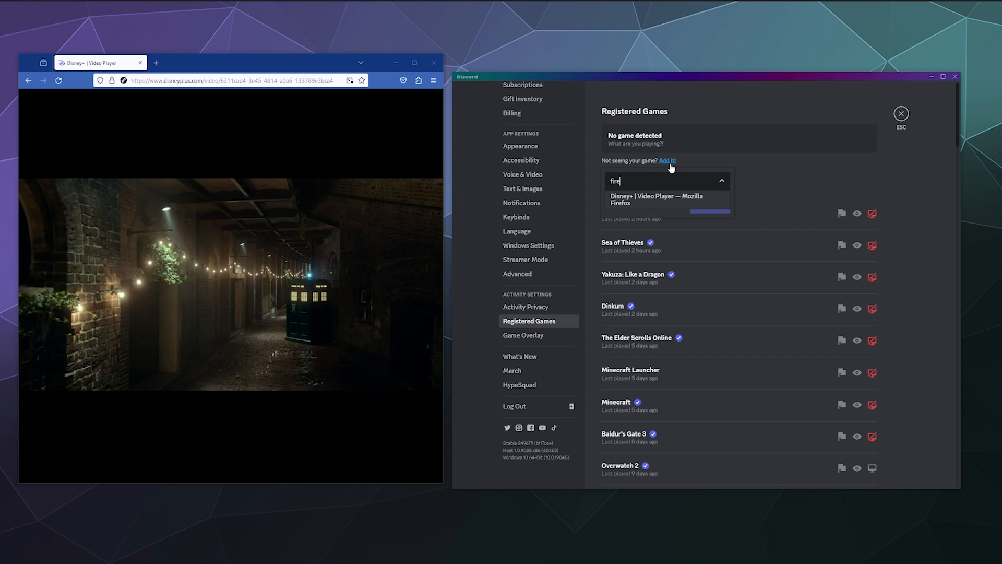
pyautogui.click(665, 199)
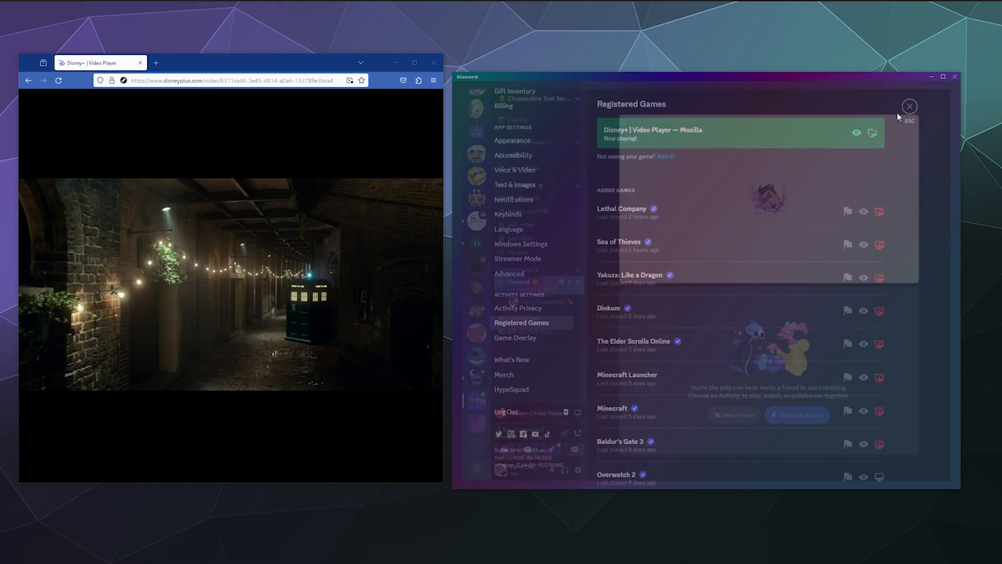
# Step: Go live in the General voice channel sharing the Firefox Disney+ window and resume the Doctor Who episode
pyautogui.click(908, 107)
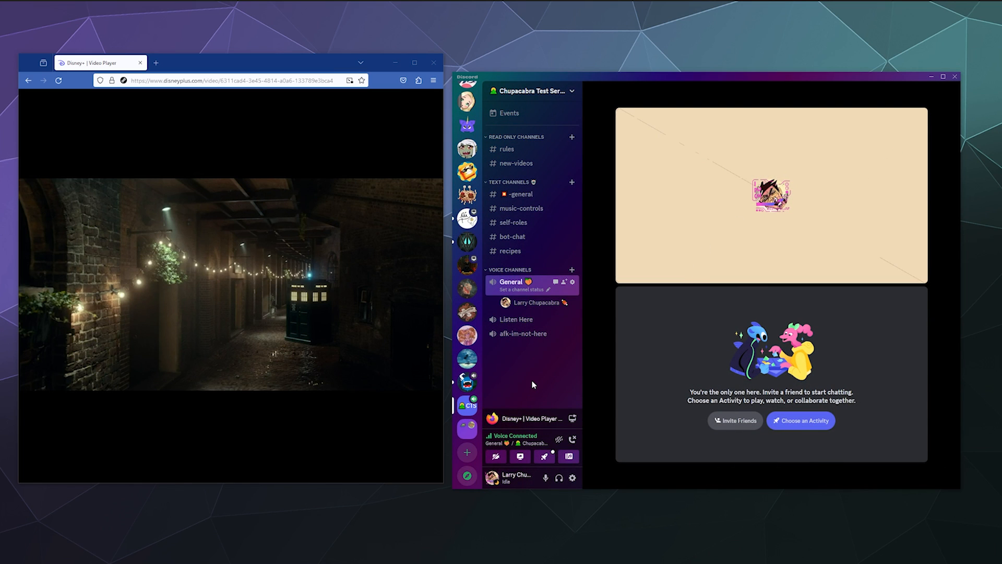
pyautogui.moveTo(570, 404)
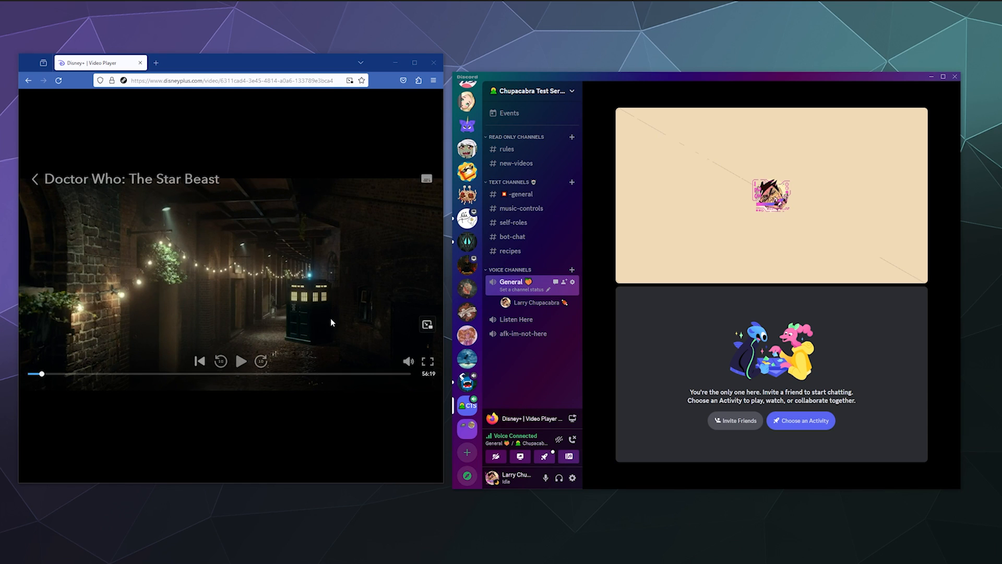
pyautogui.moveTo(571, 397)
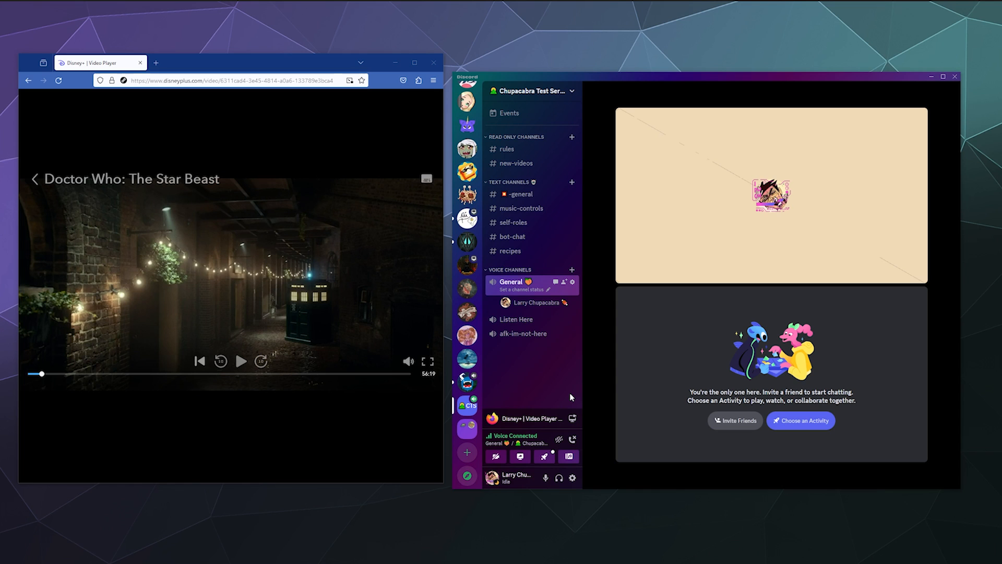
pyautogui.moveTo(572, 420)
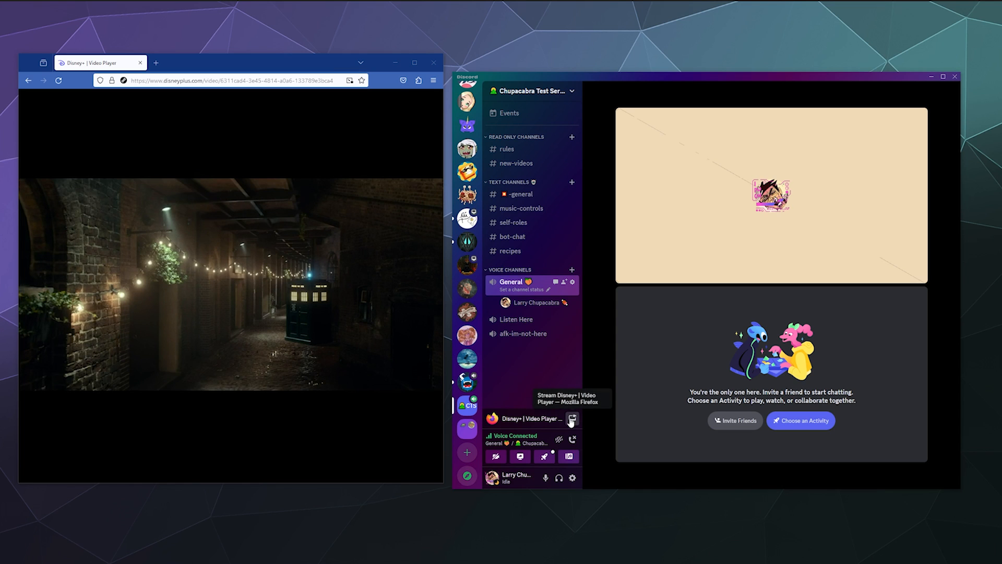
pyautogui.click(571, 419)
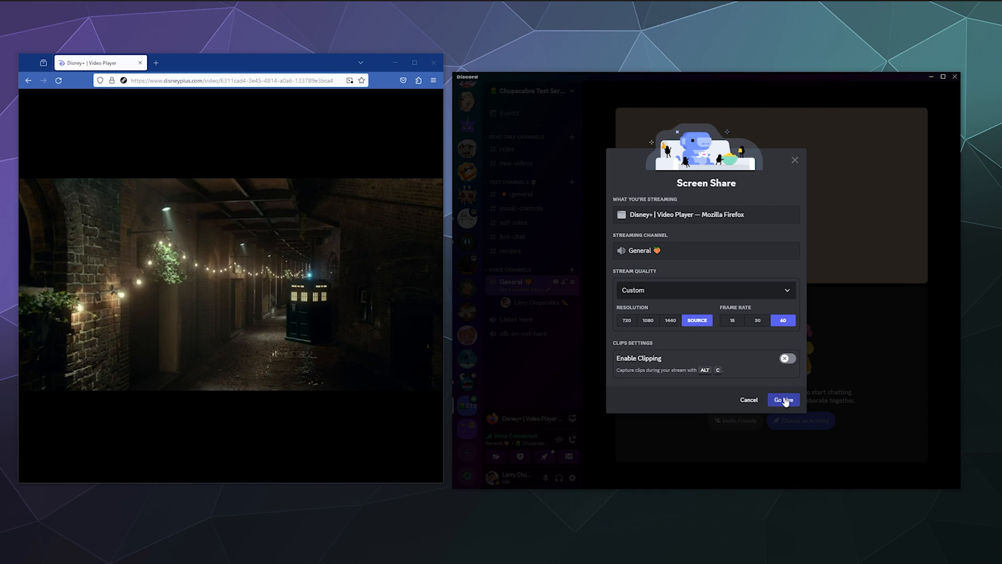
pyautogui.click(782, 400)
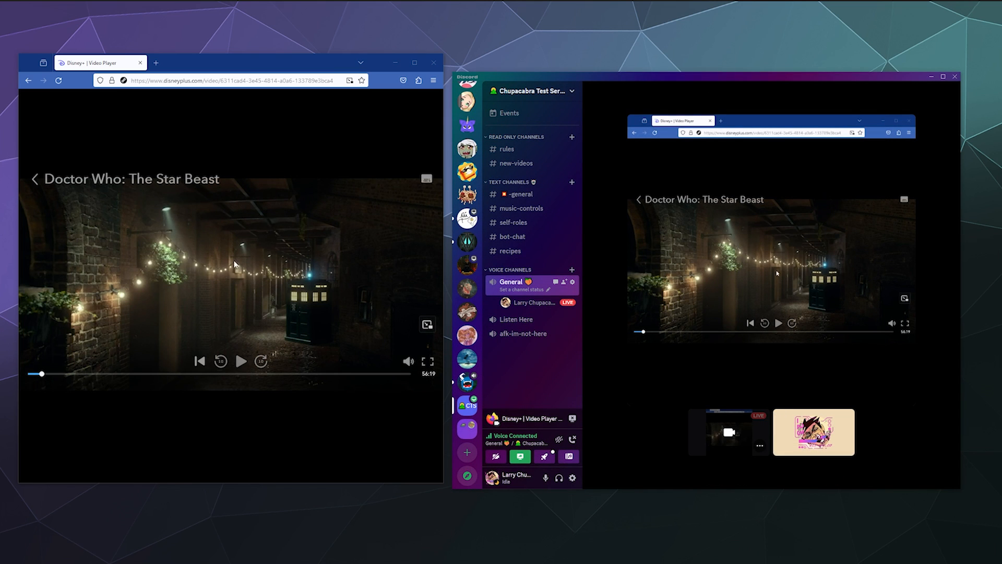
pyautogui.moveTo(238, 341)
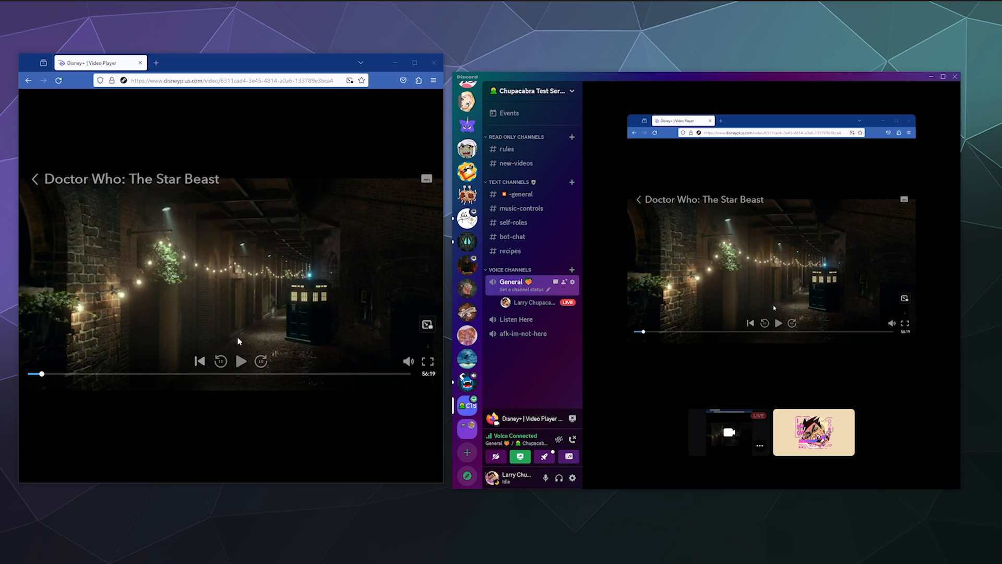
pyautogui.click(241, 361)
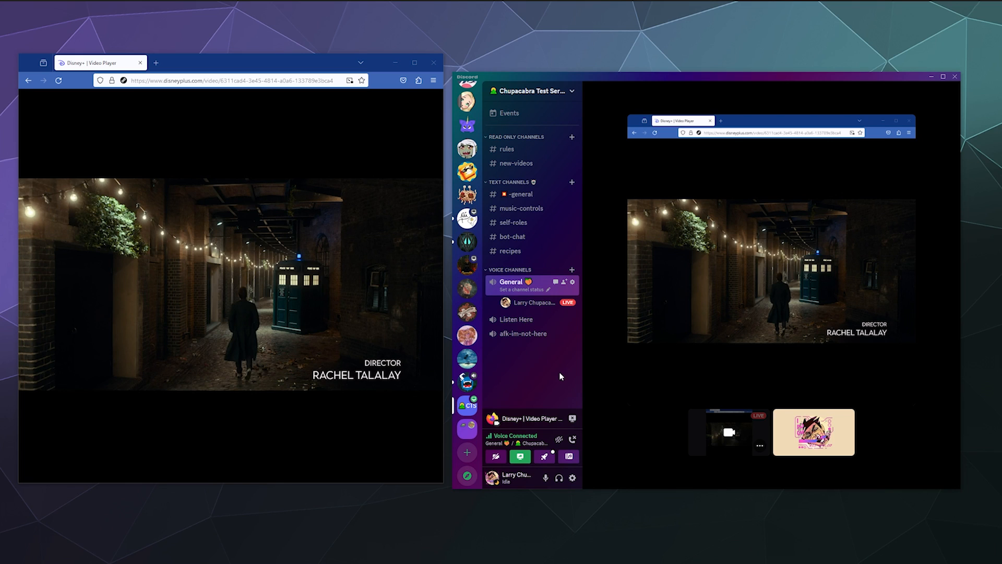
pyautogui.moveTo(569, 372)
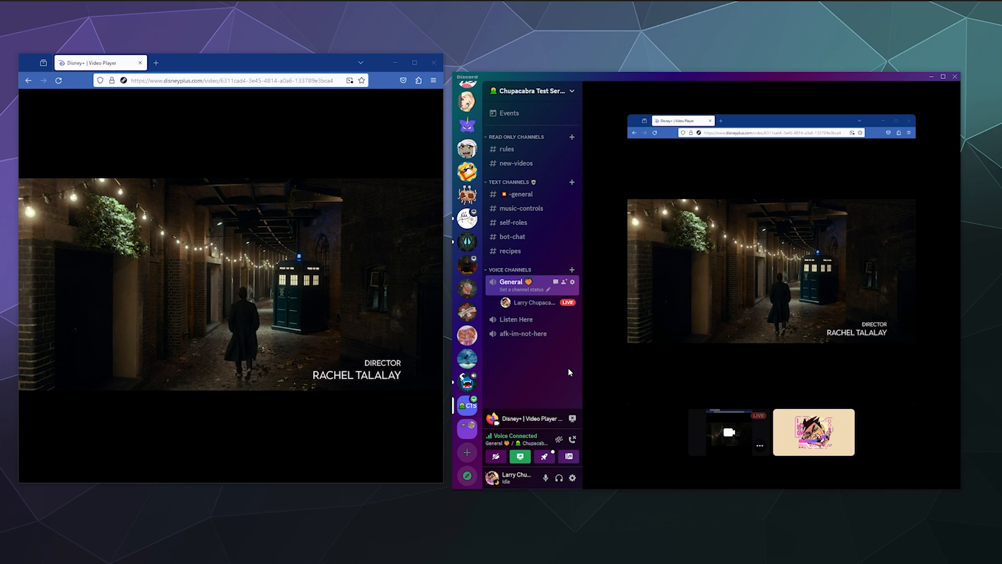
pyautogui.moveTo(572, 378)
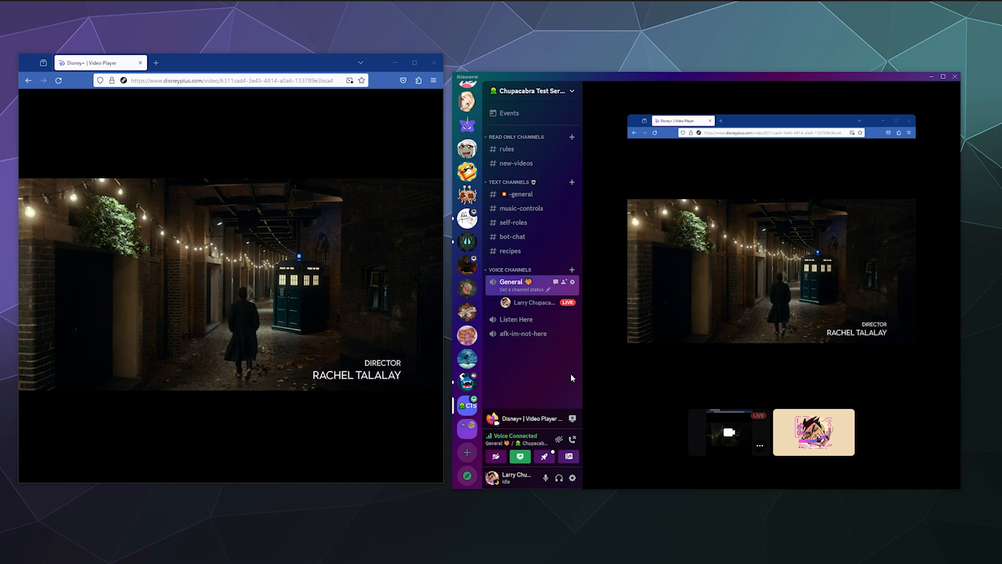
# Step: Reach Firefox Settings and search for 'hardware' to find the performance options
pyautogui.click(432, 80)
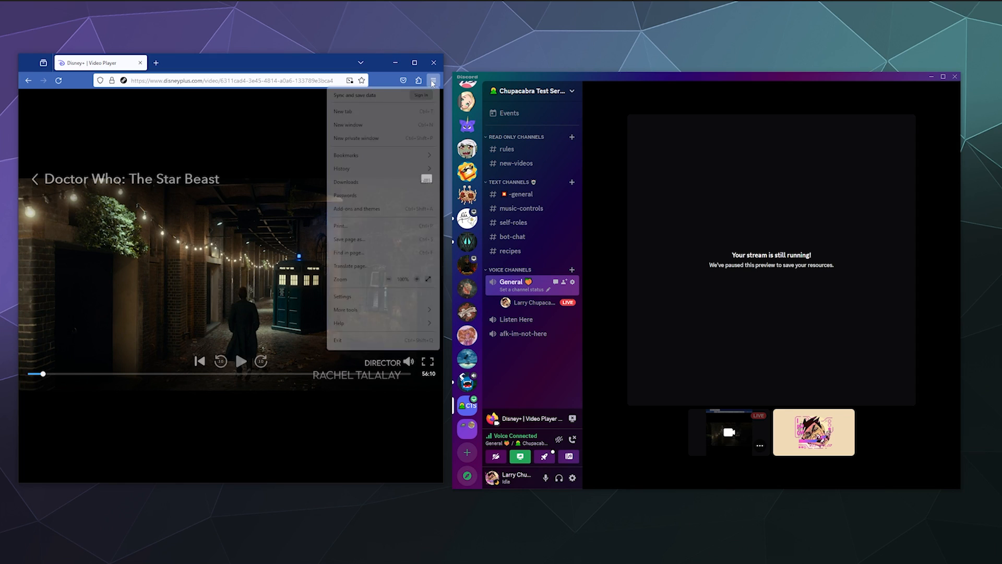
pyautogui.click(342, 295)
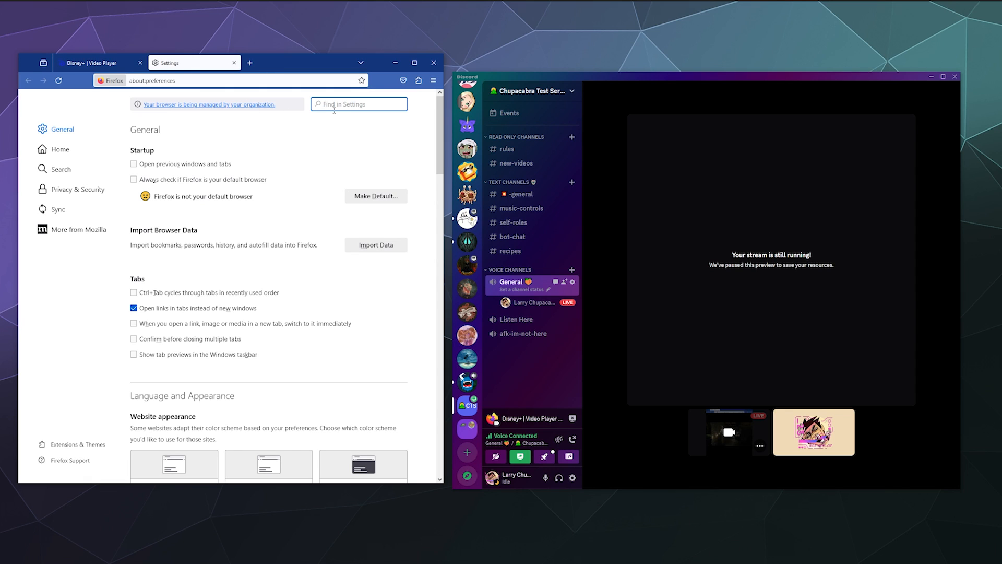
pyautogui.write('hardware')
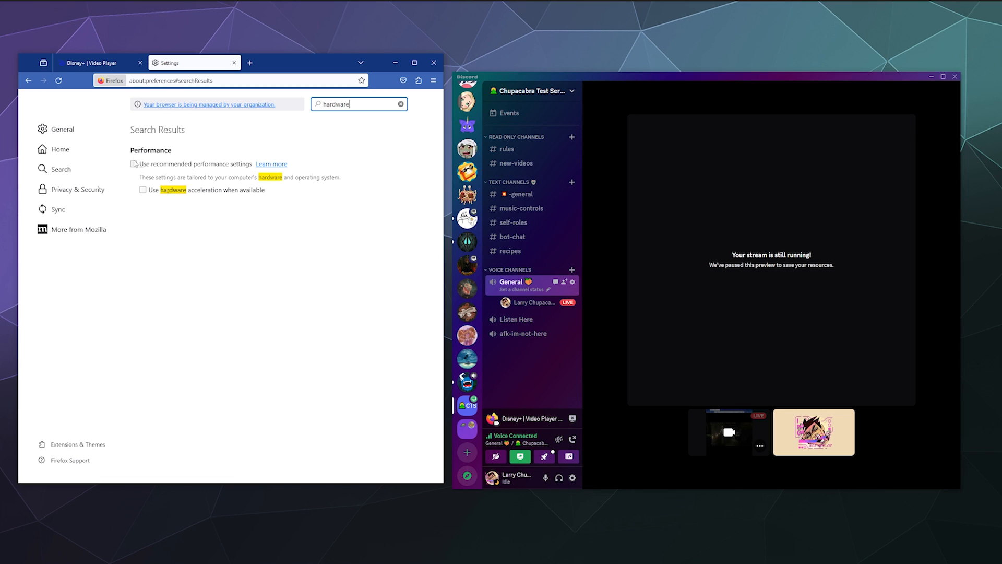
# Step: Untick 'Use recommended performance settings' and 'Use hardware acceleration', then return to the Disney+ player
pyautogui.click(134, 164)
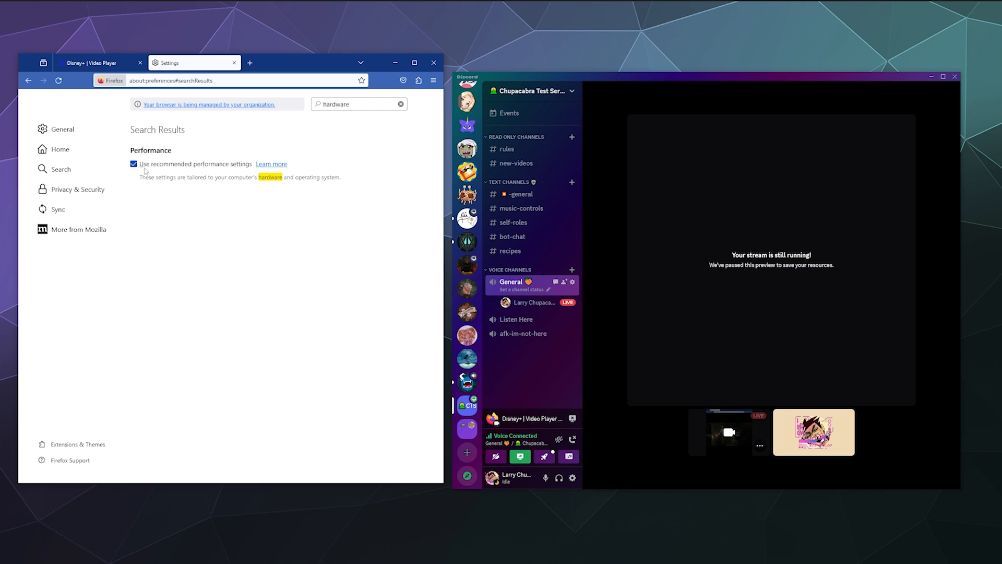
pyautogui.click(134, 164)
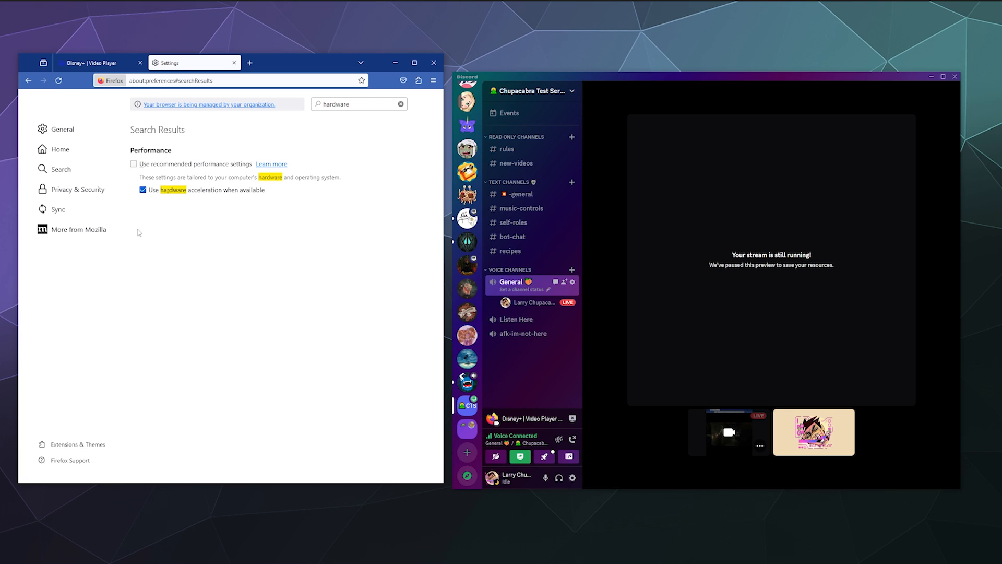
pyautogui.click(143, 190)
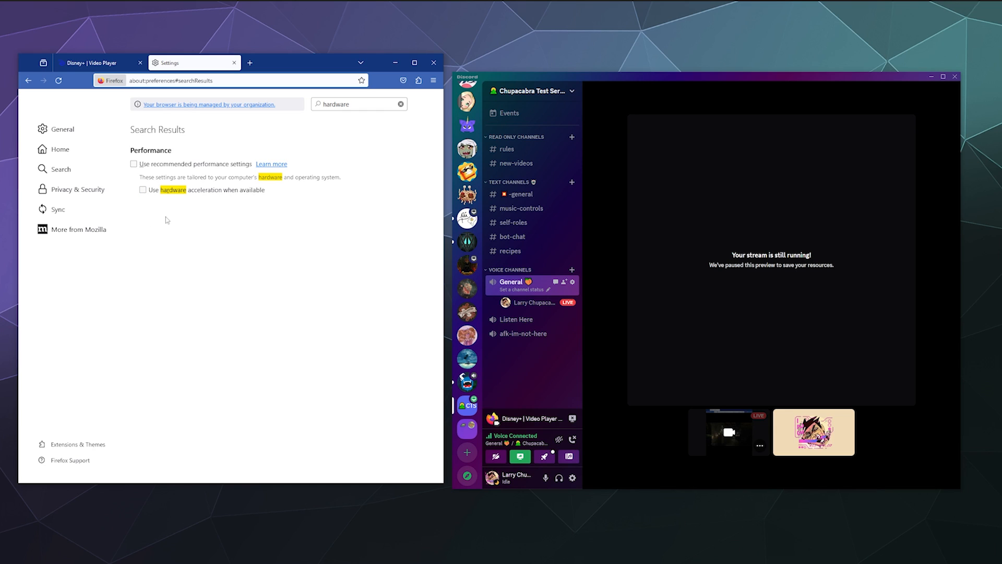
pyautogui.moveTo(208, 270)
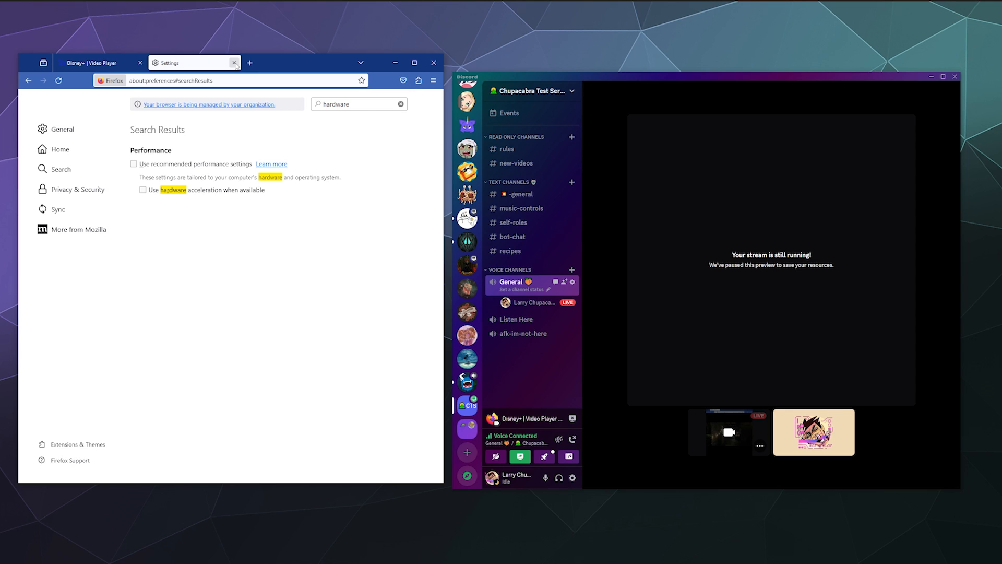
pyautogui.click(234, 63)
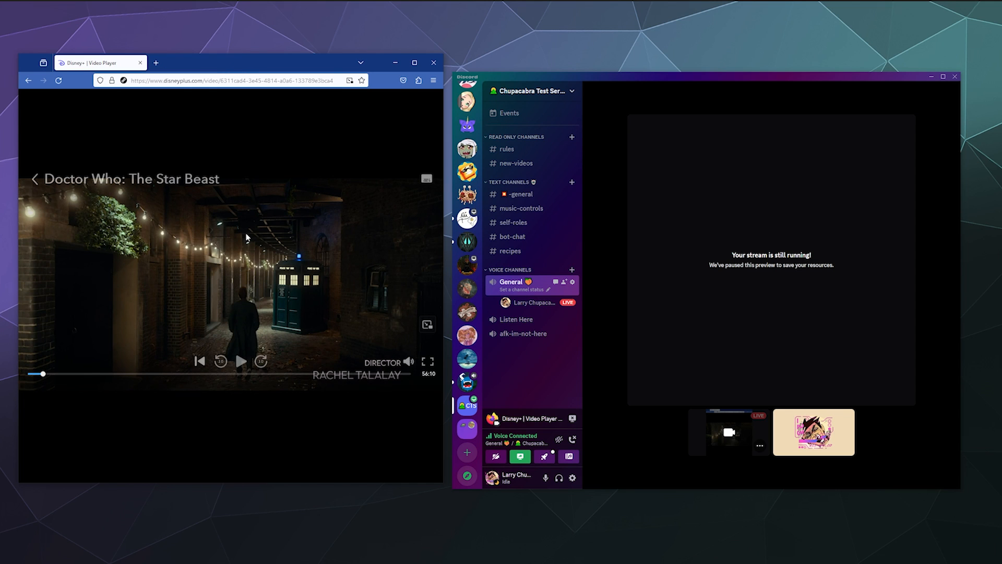
pyautogui.moveTo(241, 362)
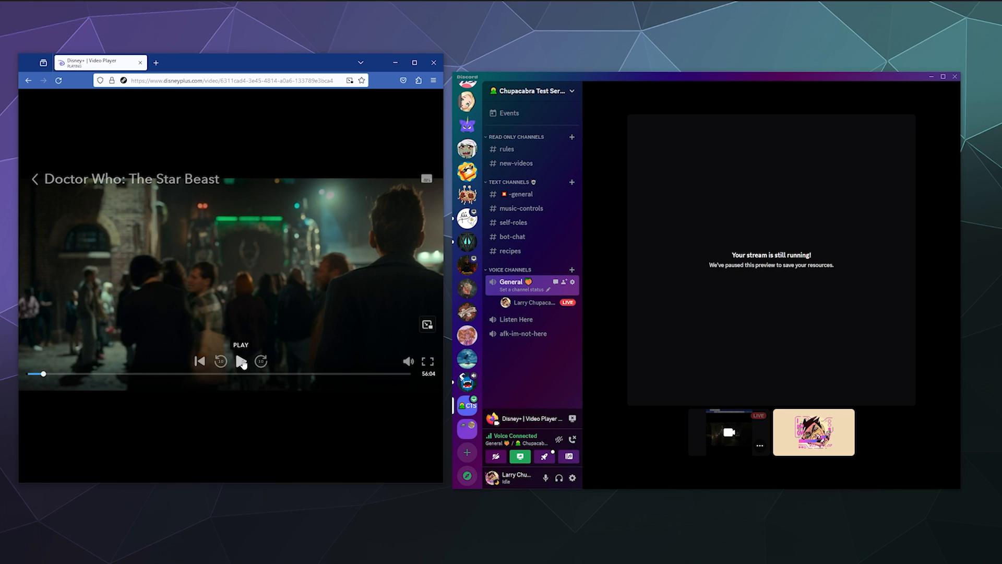
# Step: Play the Doctor Who: The Star Beast episode briefly and pause it on the crowd scene
pyautogui.click(240, 361)
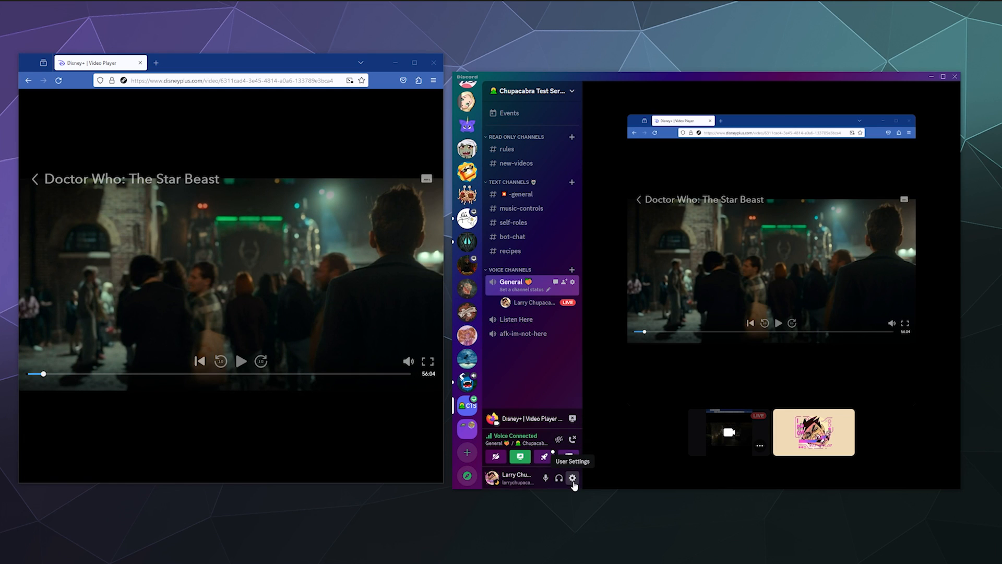
pyautogui.click(573, 478)
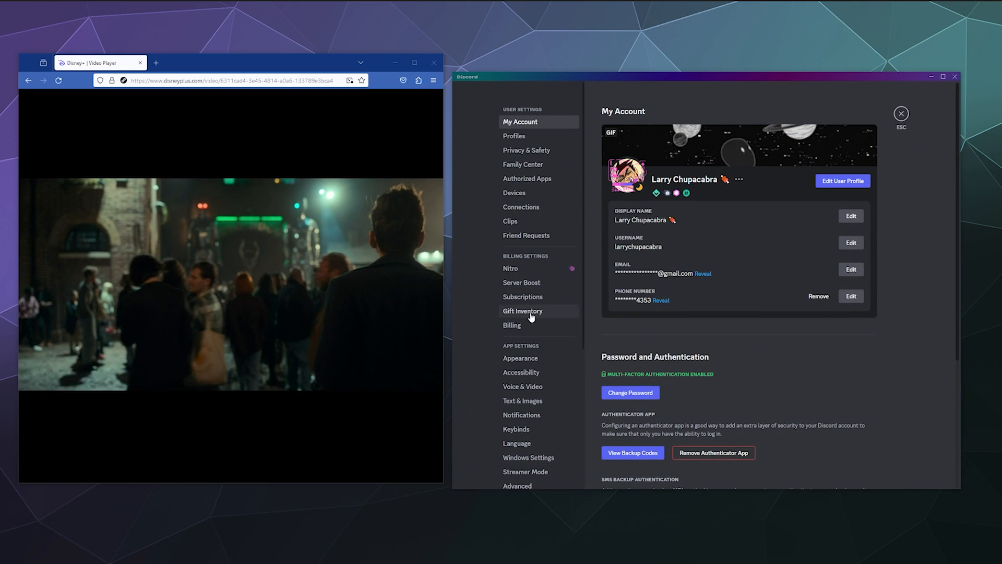
pyautogui.scroll(-3)
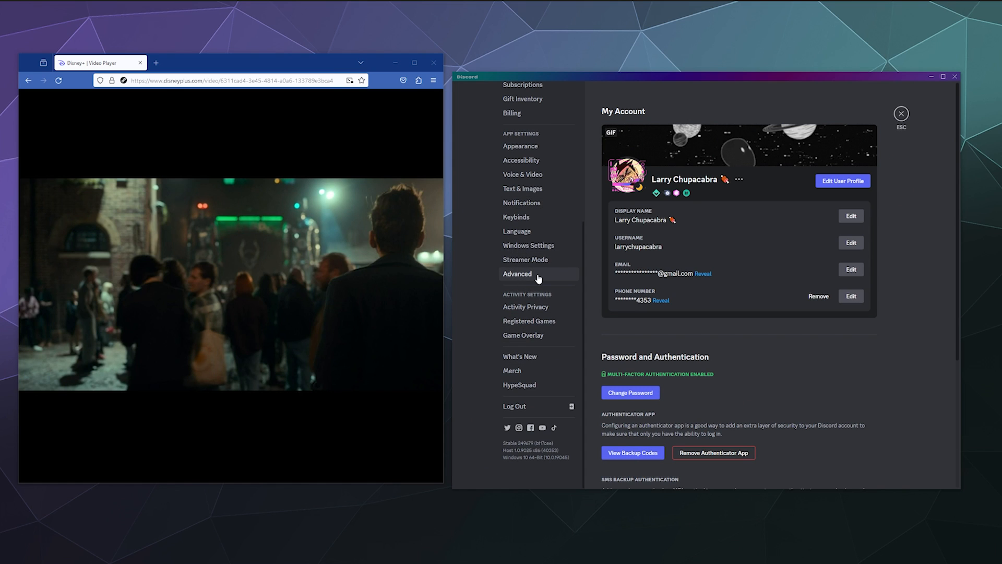
pyautogui.click(517, 274)
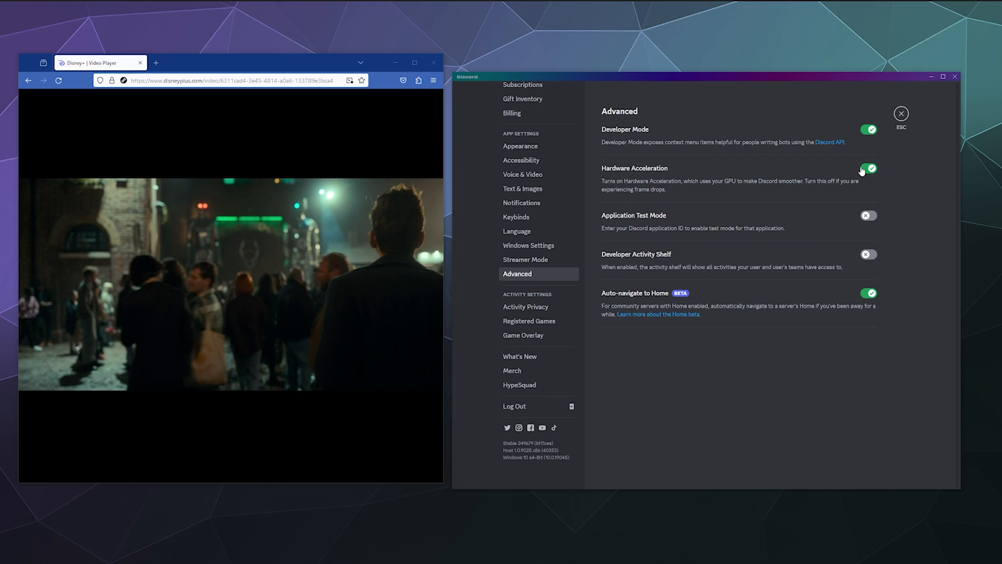
pyautogui.click(868, 168)
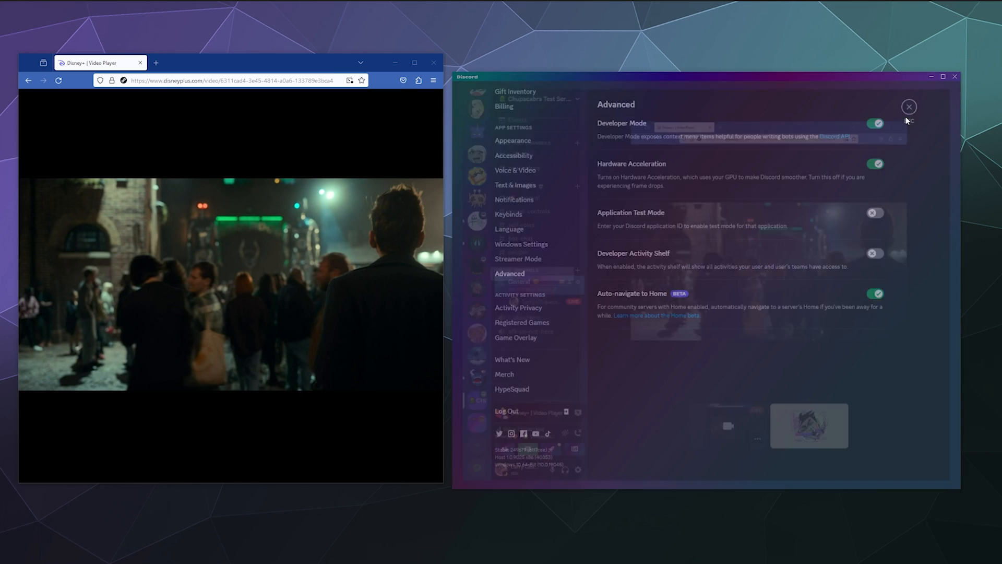
pyautogui.click(908, 107)
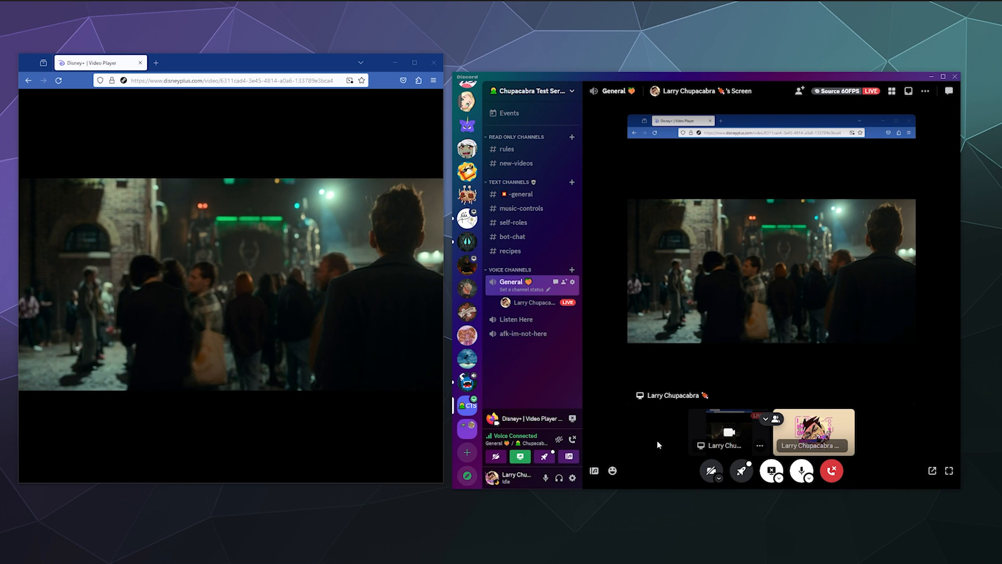